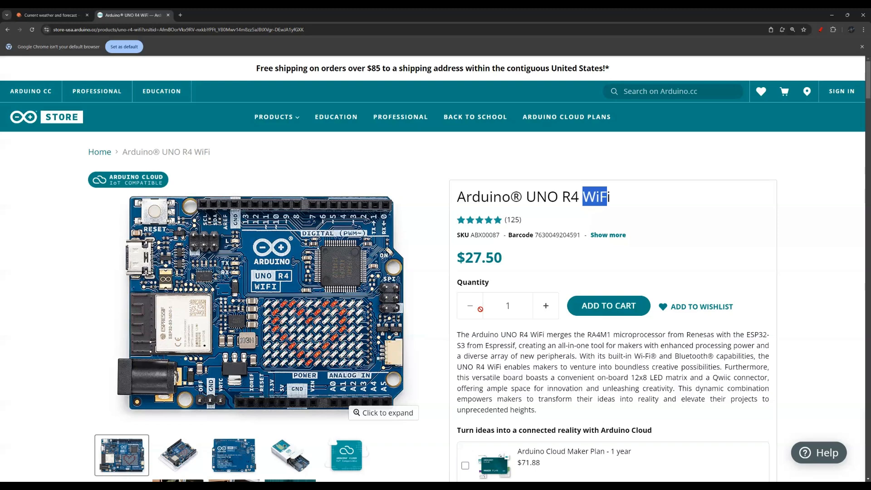
mouse_move(432, 297)
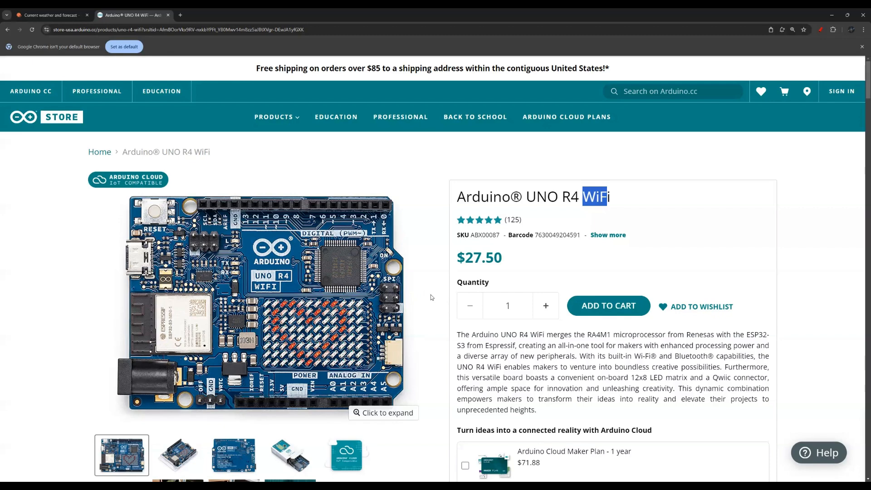
mouse_move(431, 293)
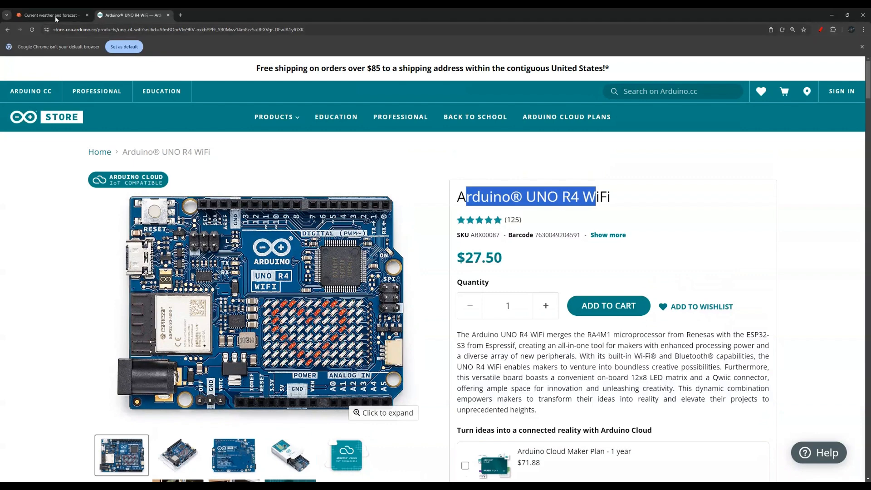
Reach OpenWeather's Create New Account form through the Sign in page's 'Create an Account' link.
click(50, 15)
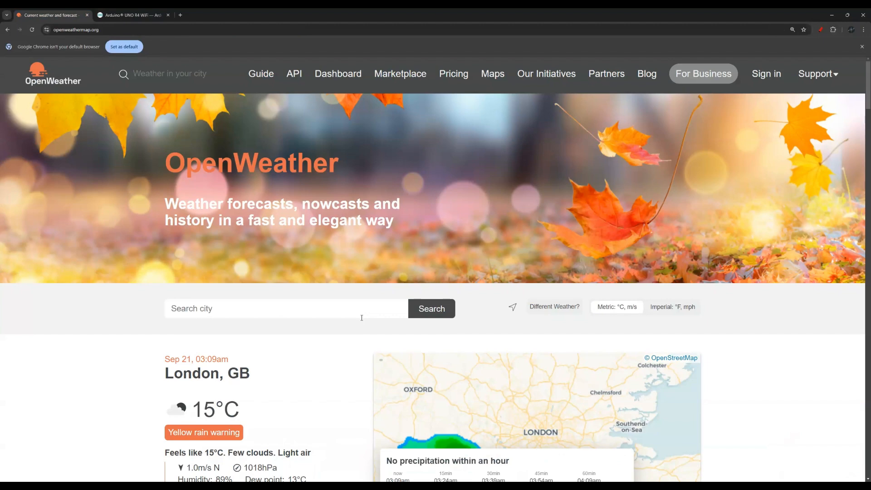
mouse_move(793, 78)
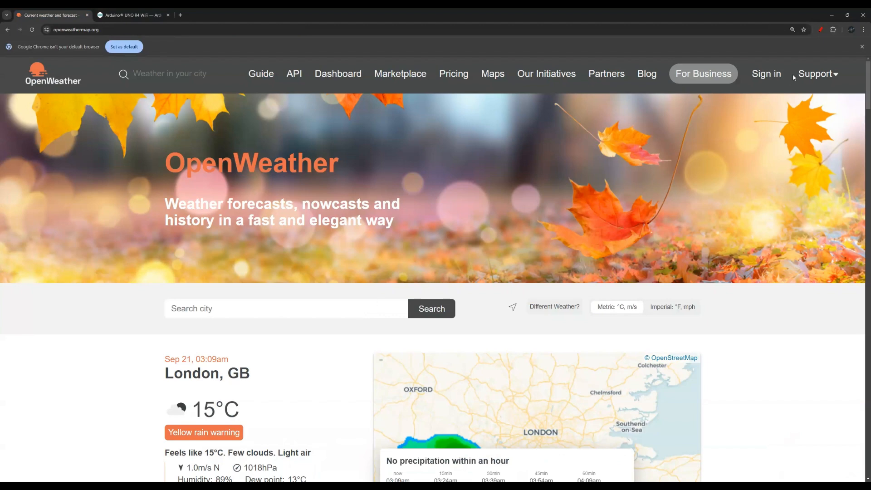
click(766, 74)
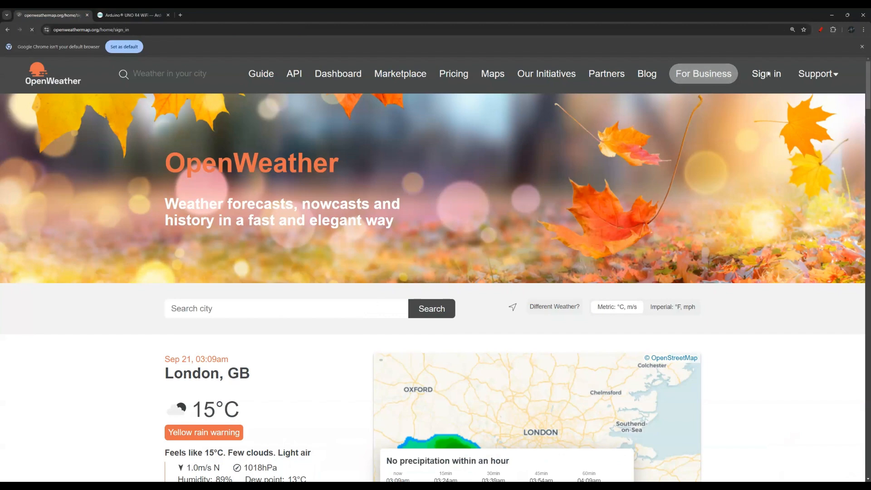
click(766, 74)
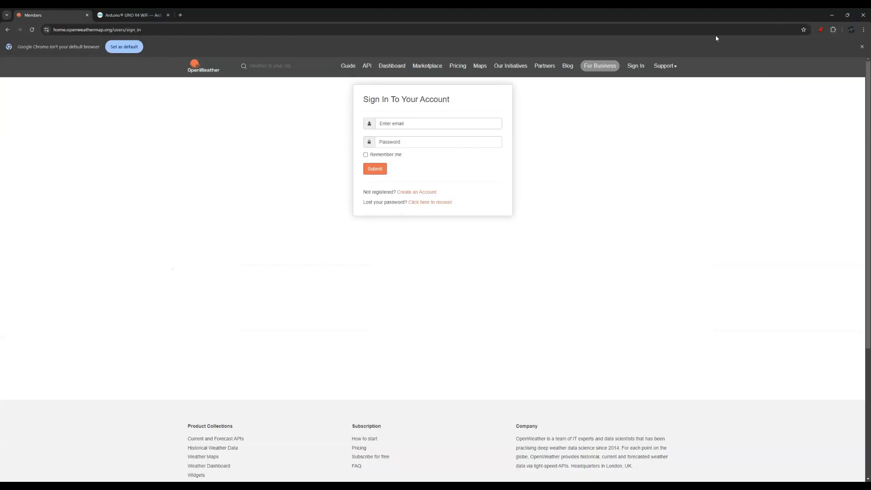
mouse_move(412, 193)
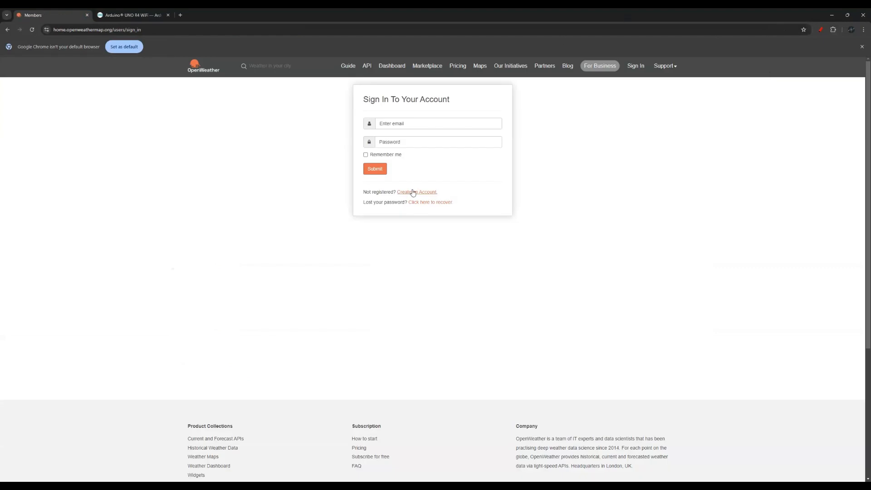
click(417, 192)
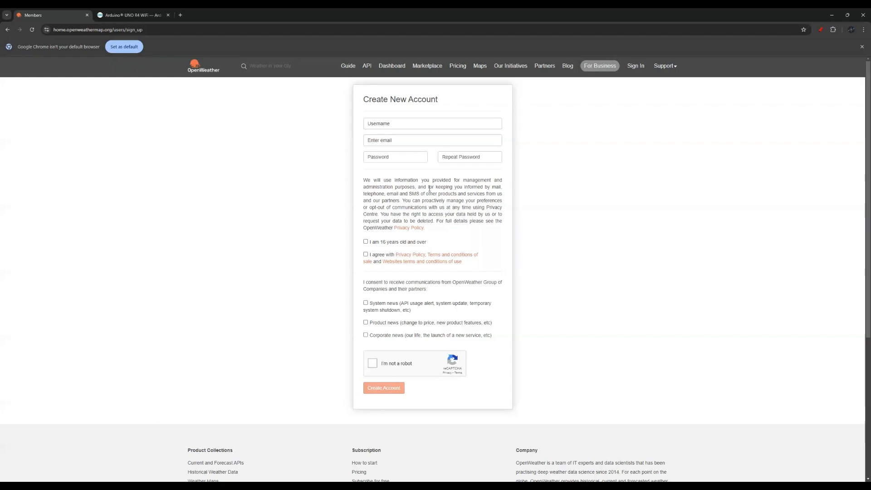
click(132, 14)
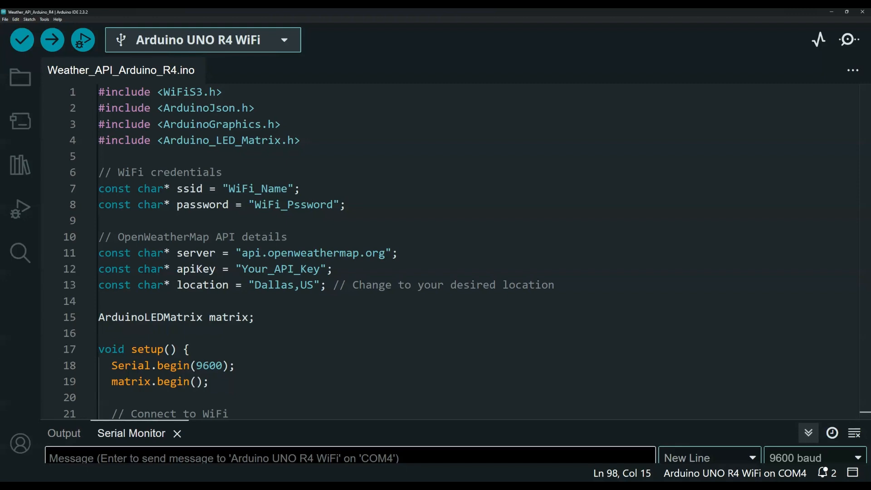
mouse_move(187, 92)
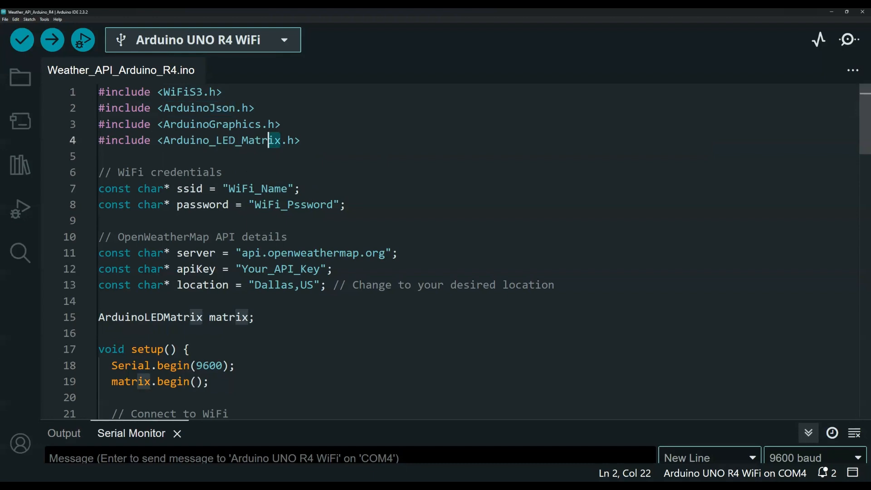
double_click(238, 140)
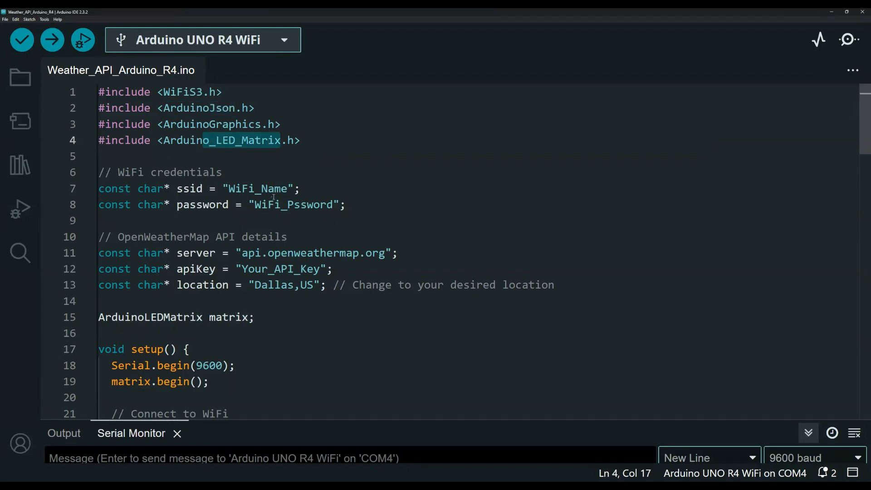
click(294, 205)
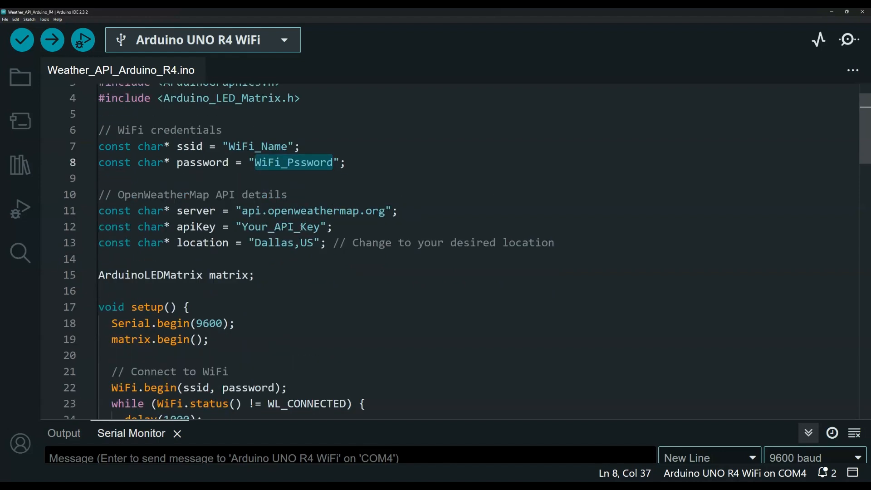
scroll(down, 3)
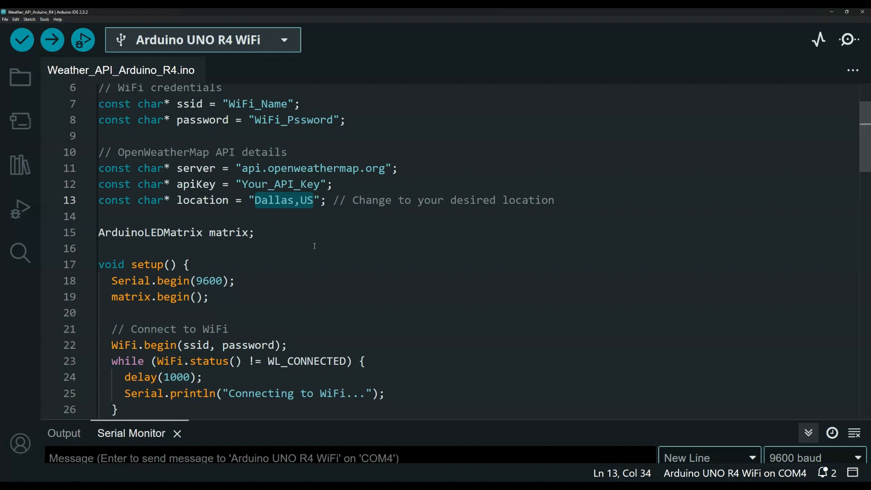
mouse_move(313, 239)
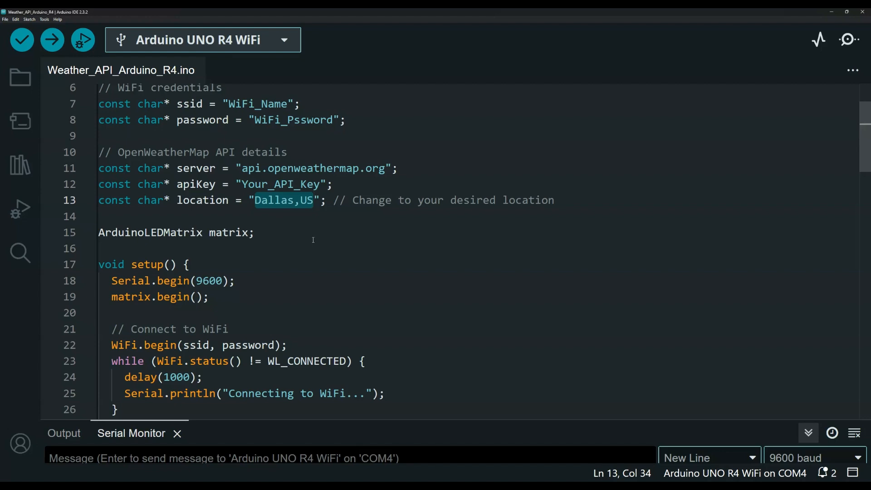
scroll(down, 3)
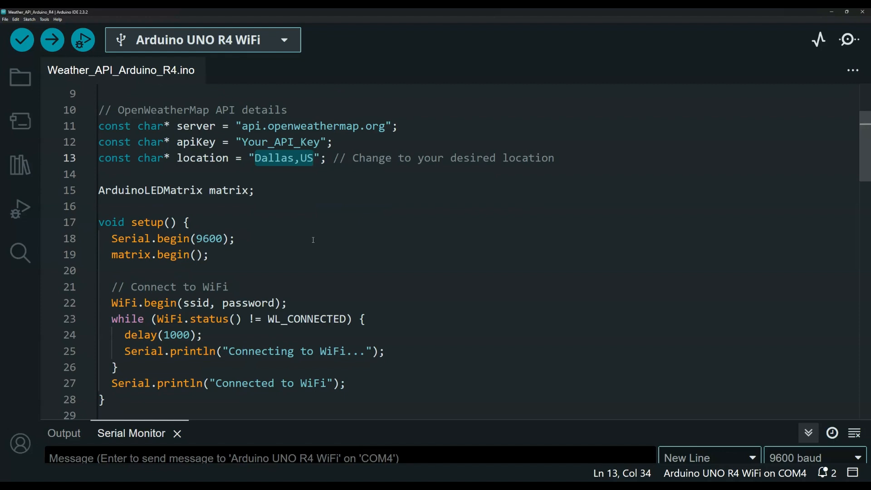
scroll(down, 3)
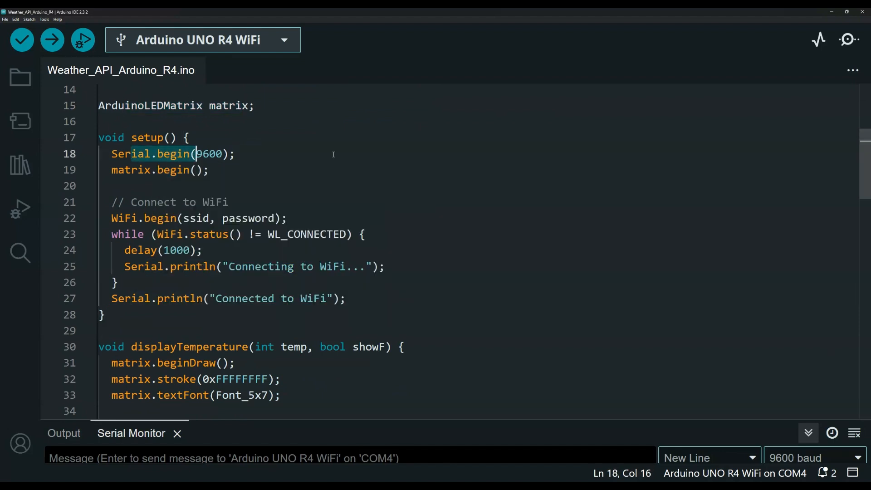
mouse_move(277, 432)
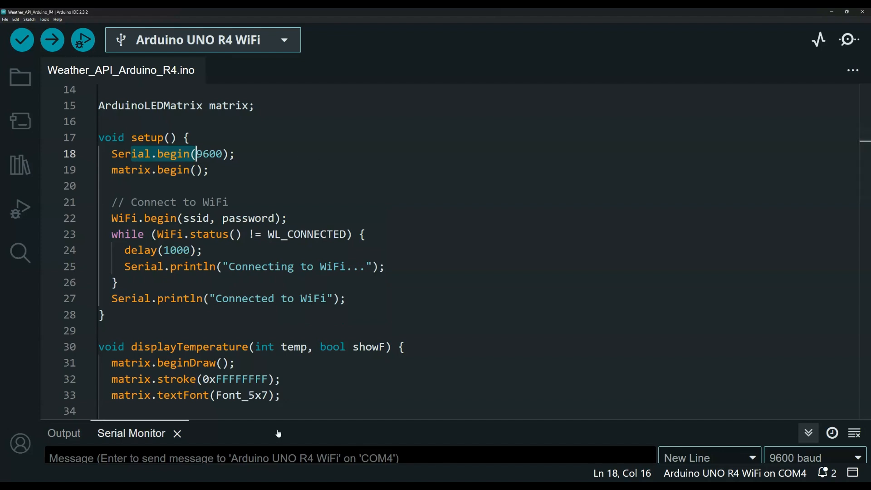
mouse_move(252, 422)
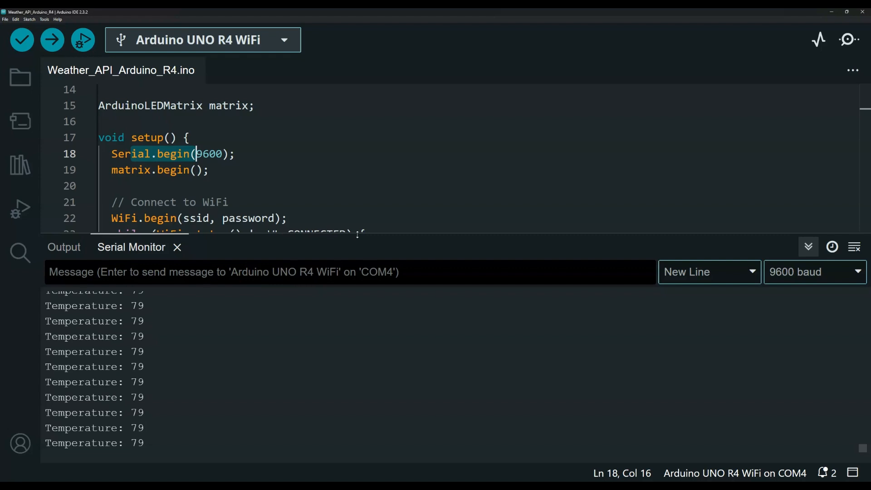
Enlarge the editor over the Serial Monitor and review setup(), displayTemperature() and loop()'s HTTP request.
drag(361, 236, 361, 330)
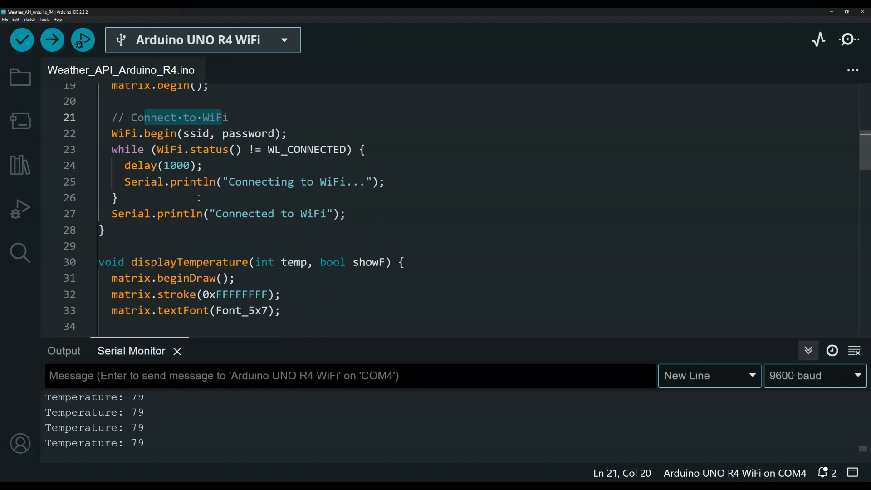
scroll(down, 3)
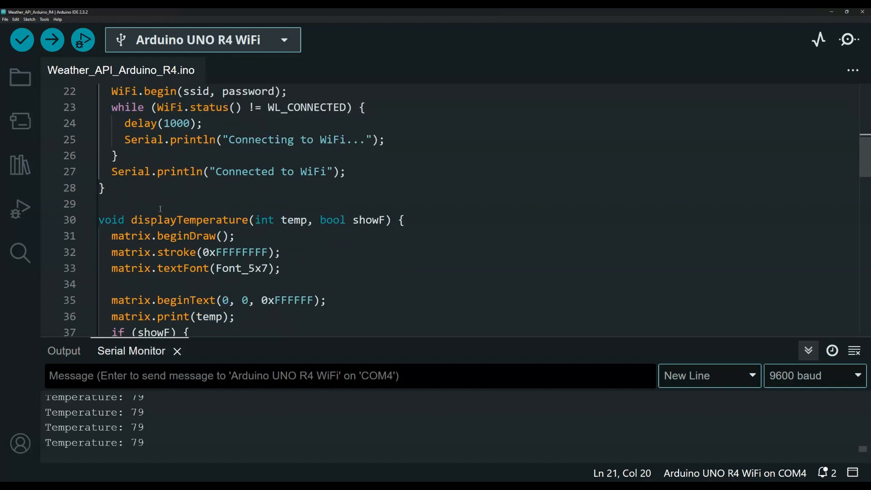
double_click(188, 220)
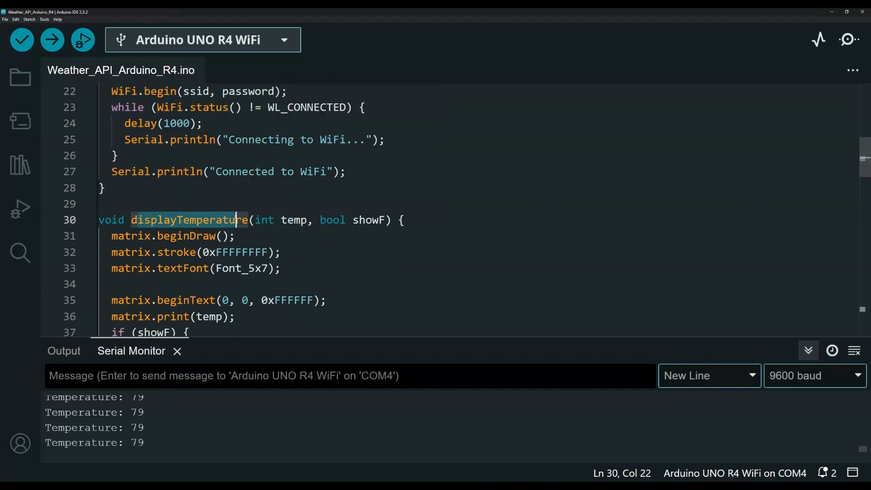
scroll(down, 3)
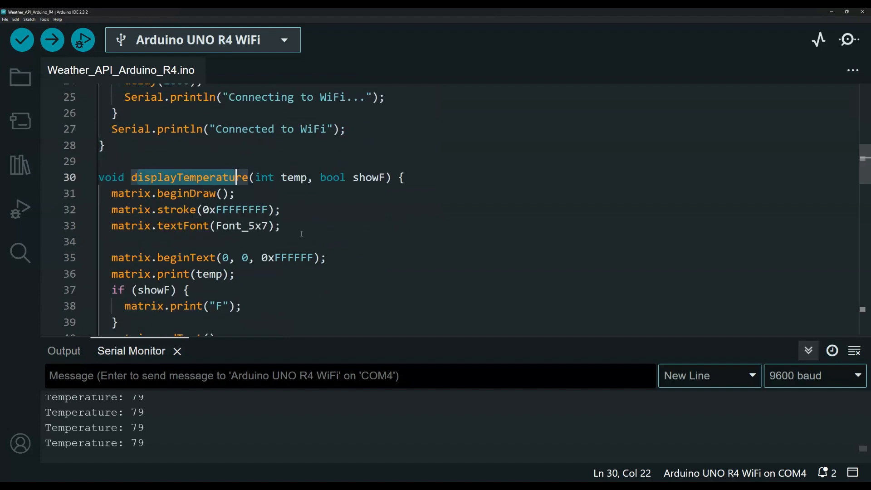
scroll(down, 3)
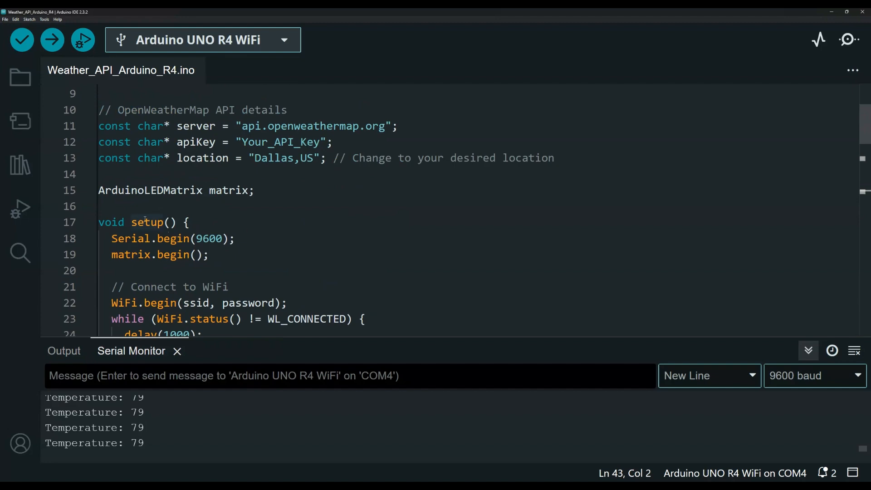
scroll(down, 3)
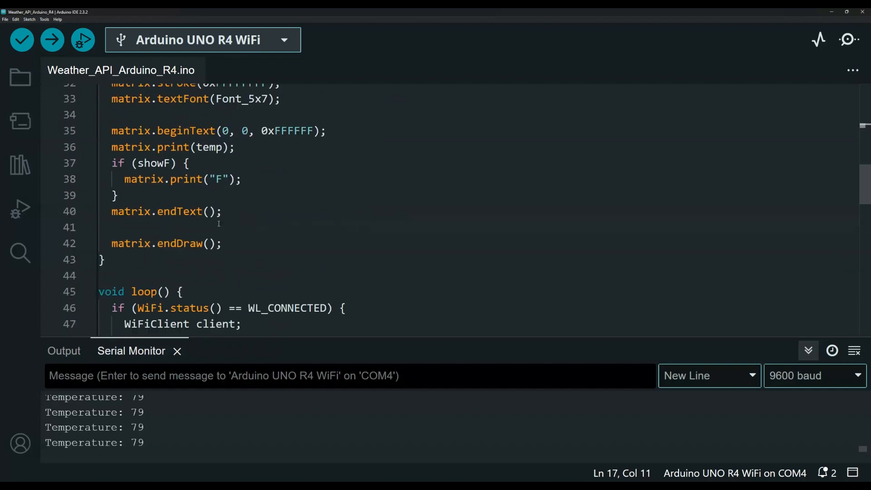
scroll(down, 3)
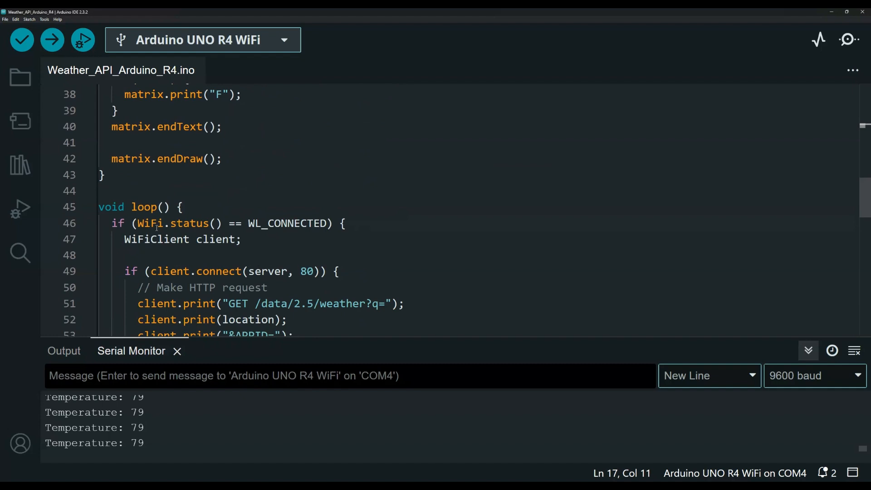
double_click(189, 224)
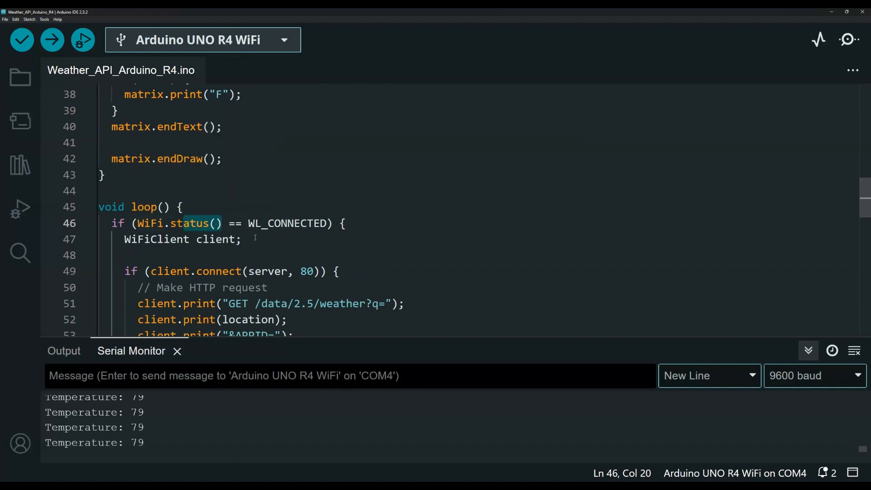
scroll(down, 3)
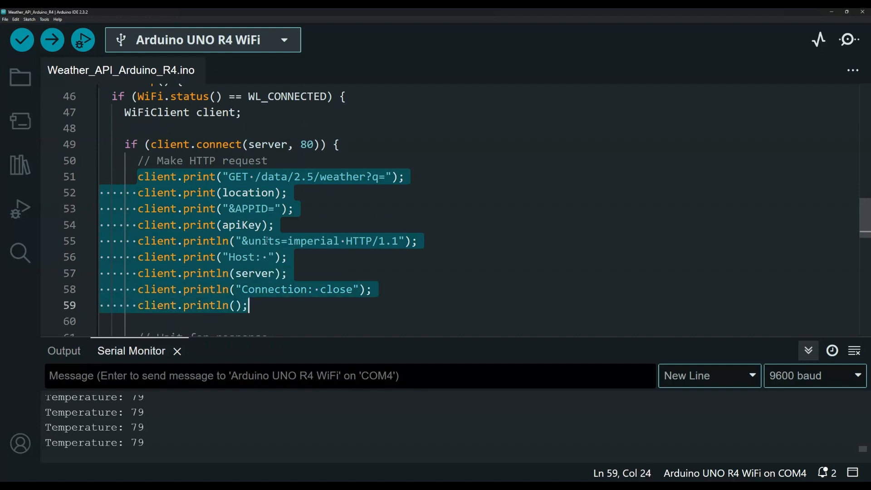
scroll(down, 3)
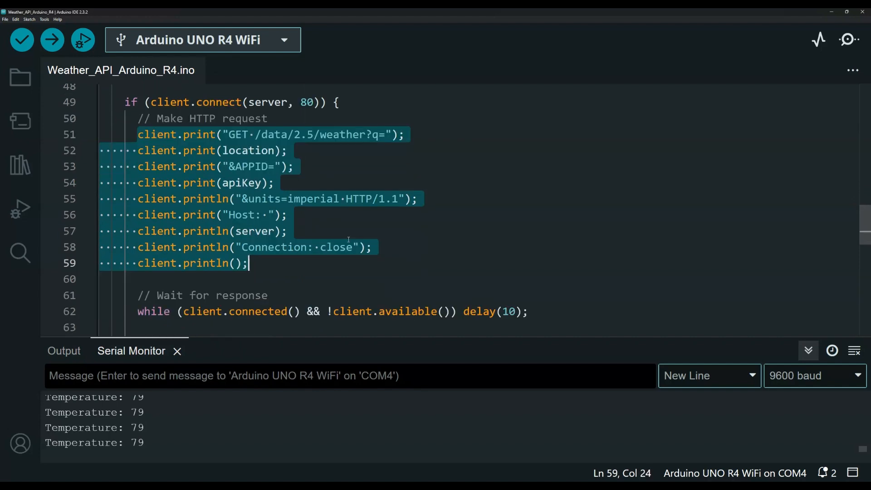
scroll(down, 3)
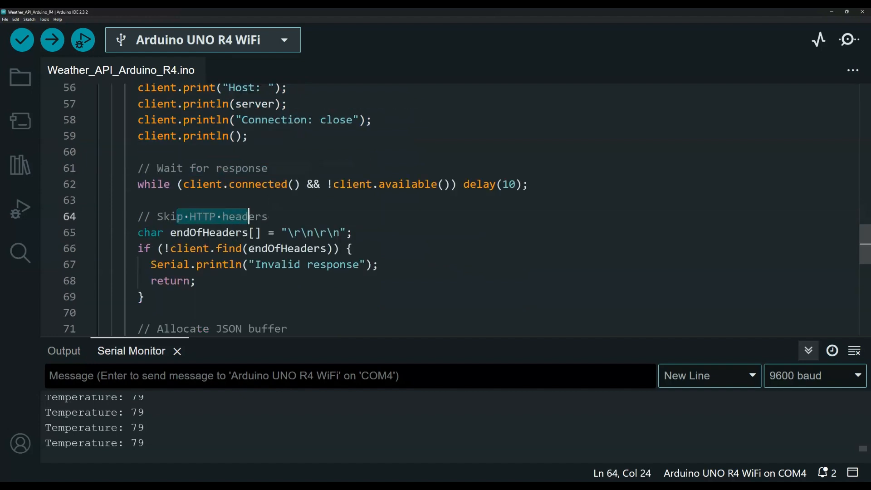
scroll(down, 3)
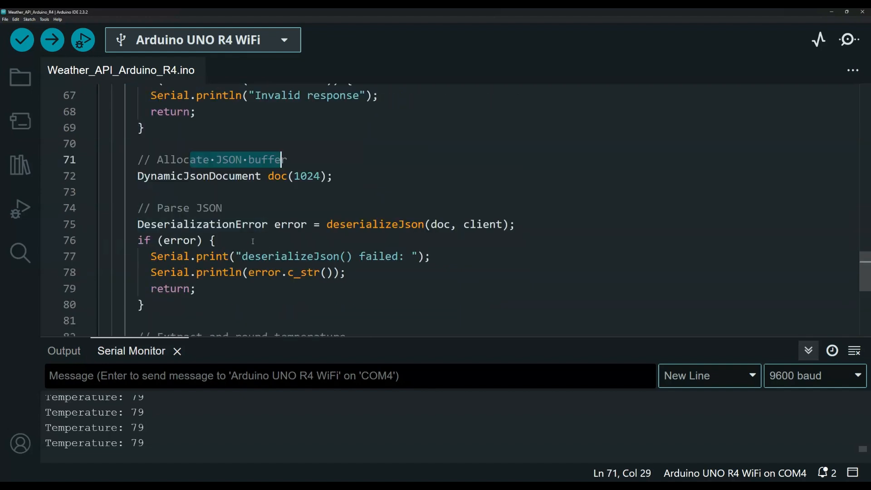
scroll(down, 3)
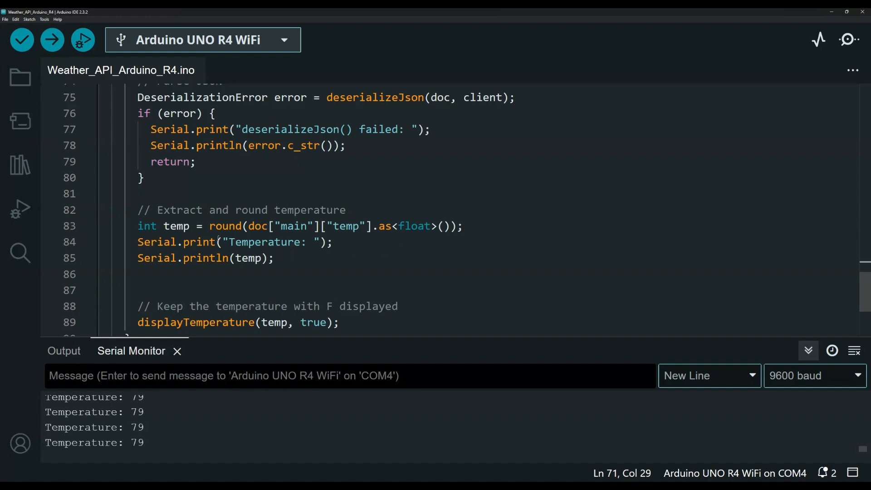
scroll(down, 3)
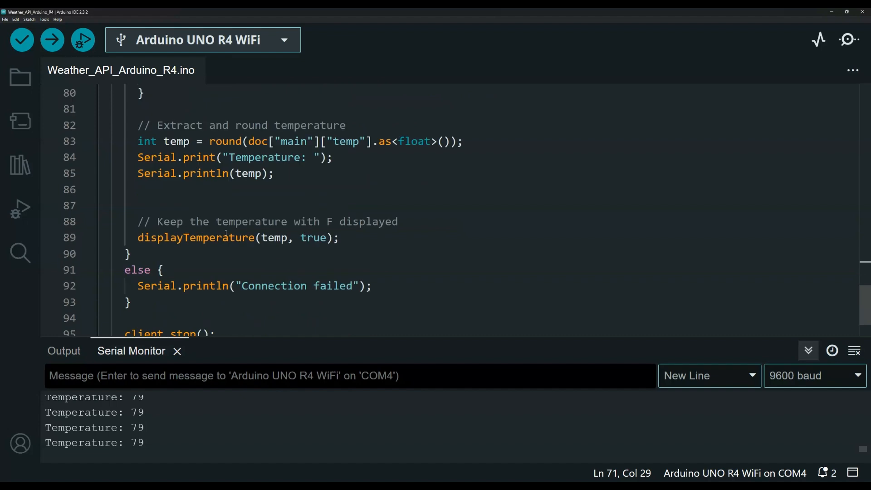
scroll(down, 3)
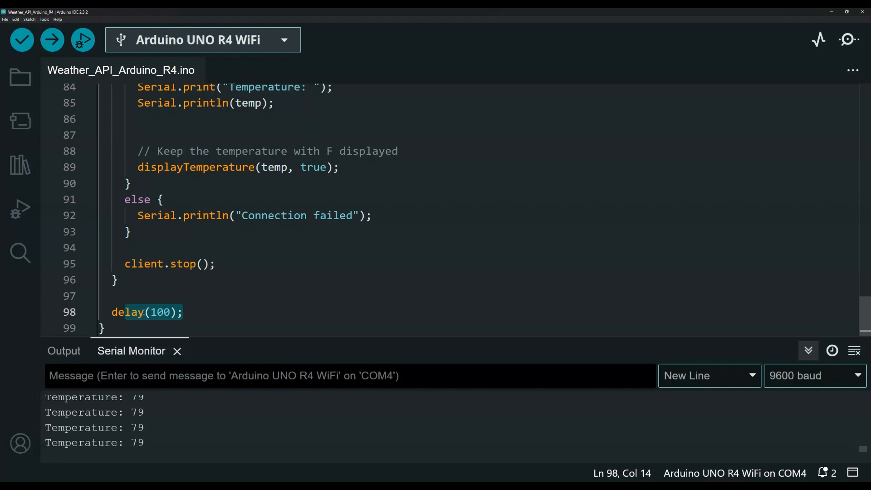
click(171, 312)
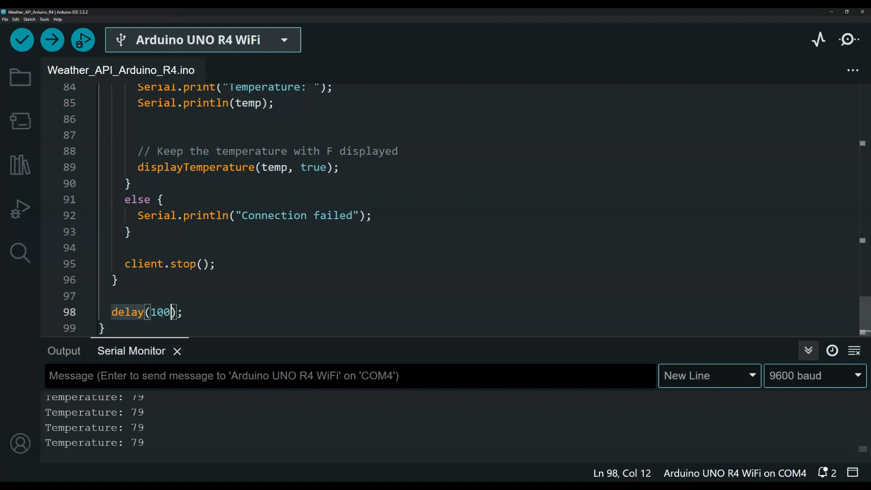